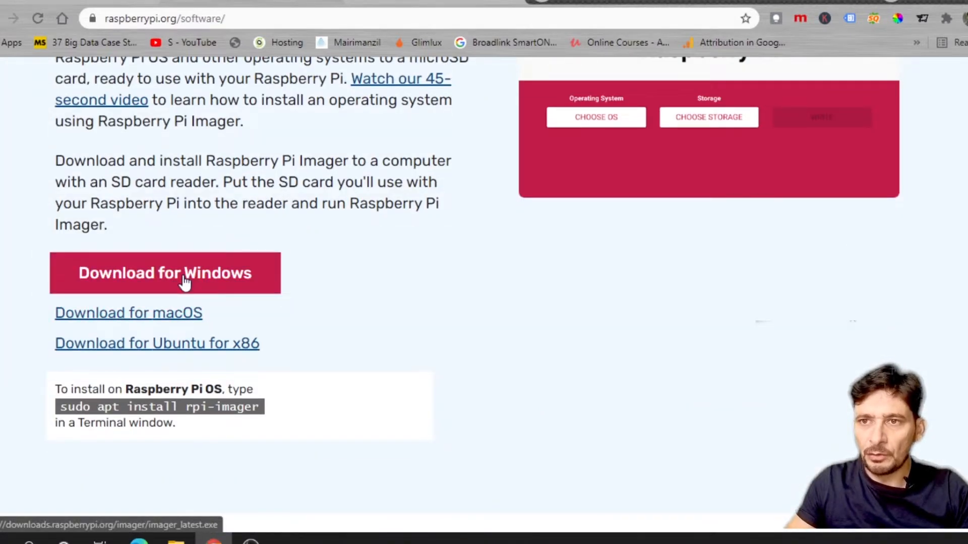
- Download the Windows version of Raspberry Pi Imager from raspberrypi.org/software
{"action": "left_click", "coordinate": [164, 273]}
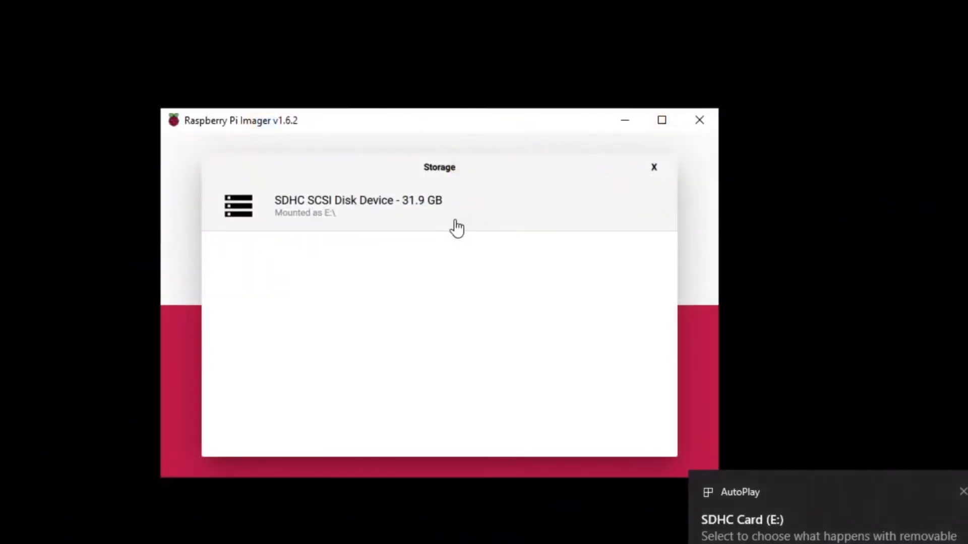
- Select the 31.9 GB SD card and set advanced options (pi password, hostname, SSH, wifi) for this session only
{"action": "left_click", "coordinate": [358, 206]}
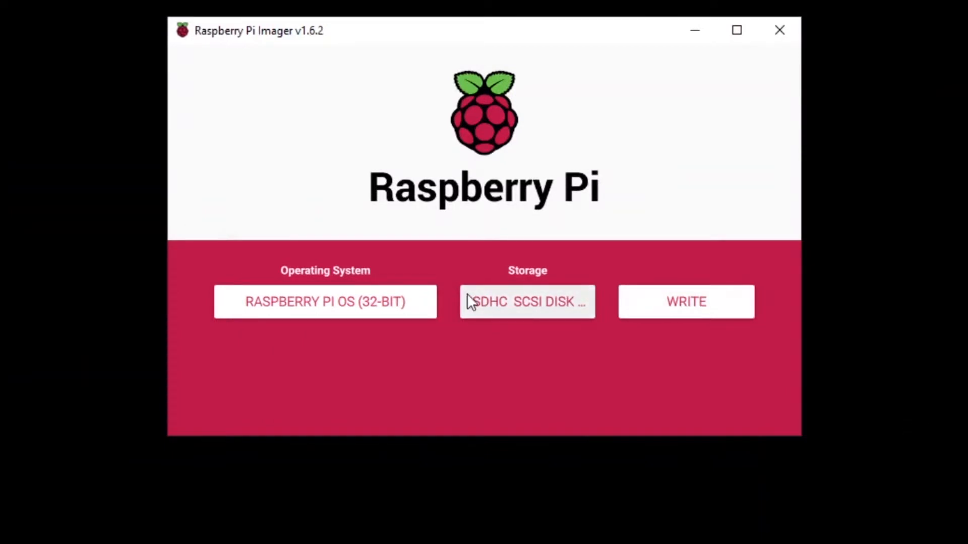
{"action": "key", "text": "ctrl+shift+x"}
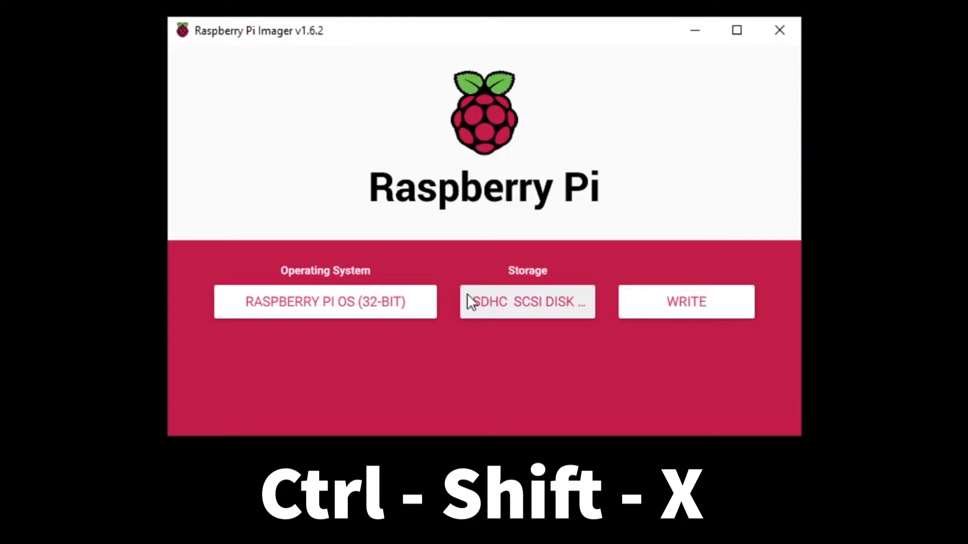
{"action": "key", "text": "ctrl+shift+x"}
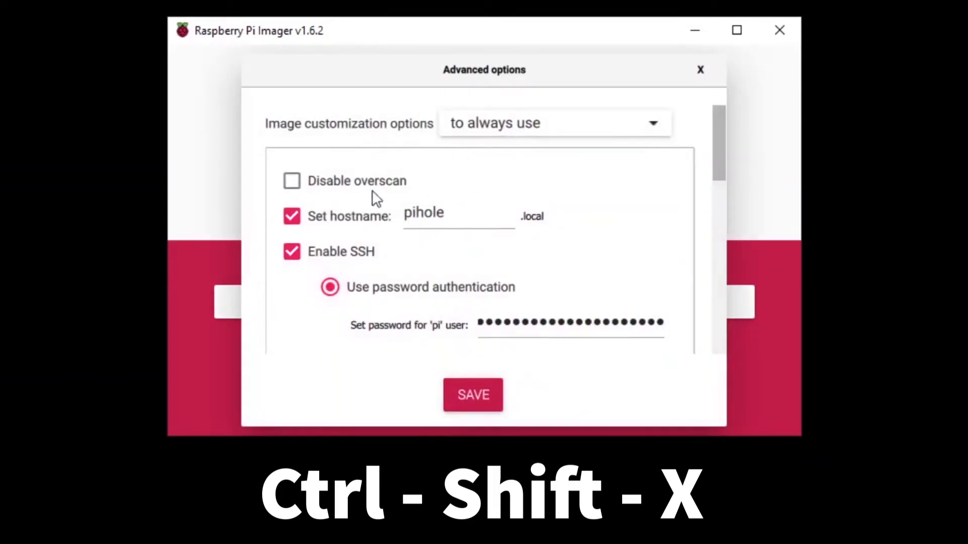
{"action": "left_click", "coordinate": [458, 213]}
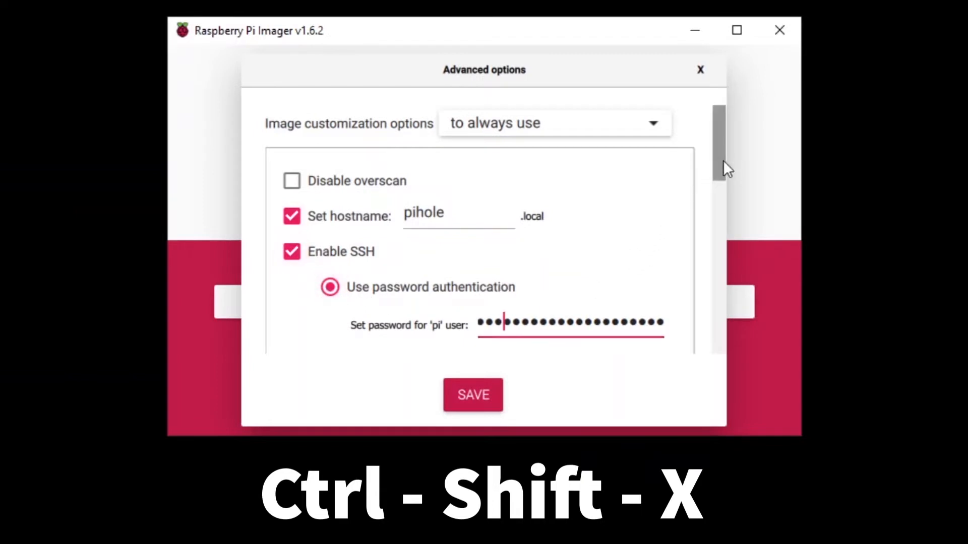
{"action": "scroll", "scroll_direction": "down", "scroll_amount": 3}
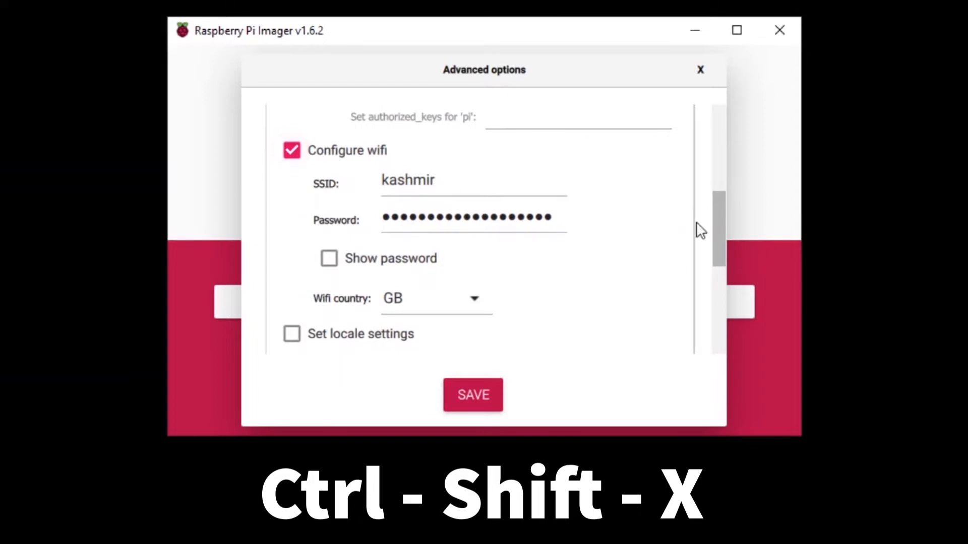
{"action": "scroll", "scroll_direction": "down", "scroll_amount": 3}
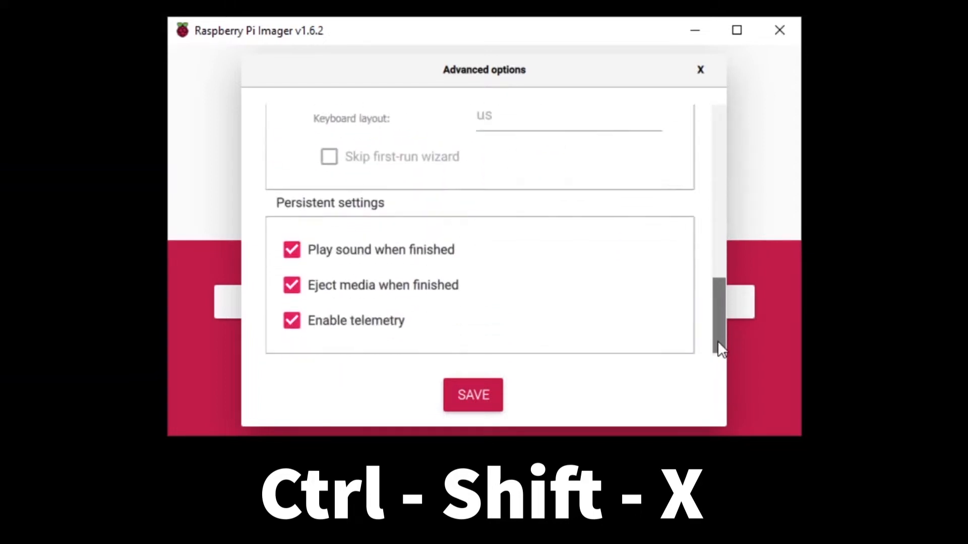
{"action": "scroll", "scroll_direction": "up", "scroll_amount": 3}
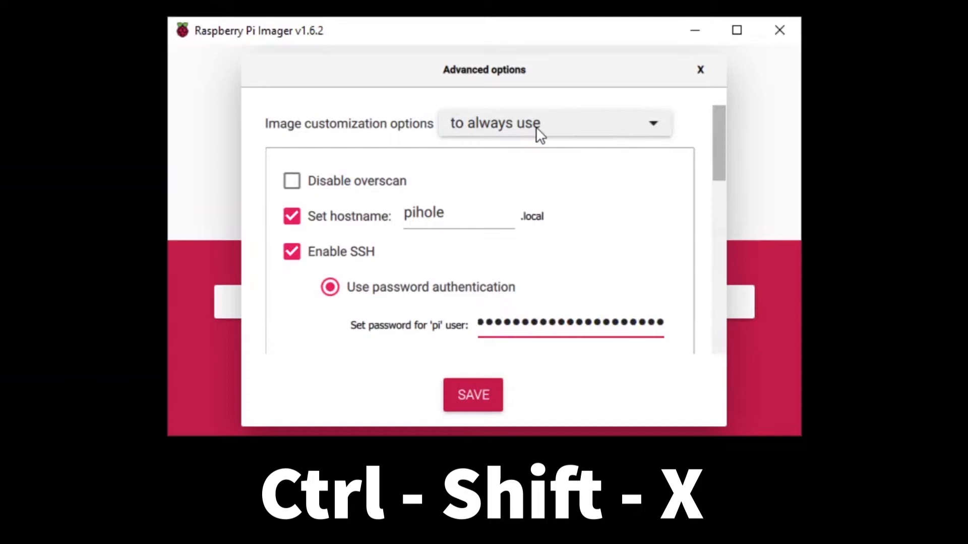
{"action": "left_click", "coordinate": [553, 123]}
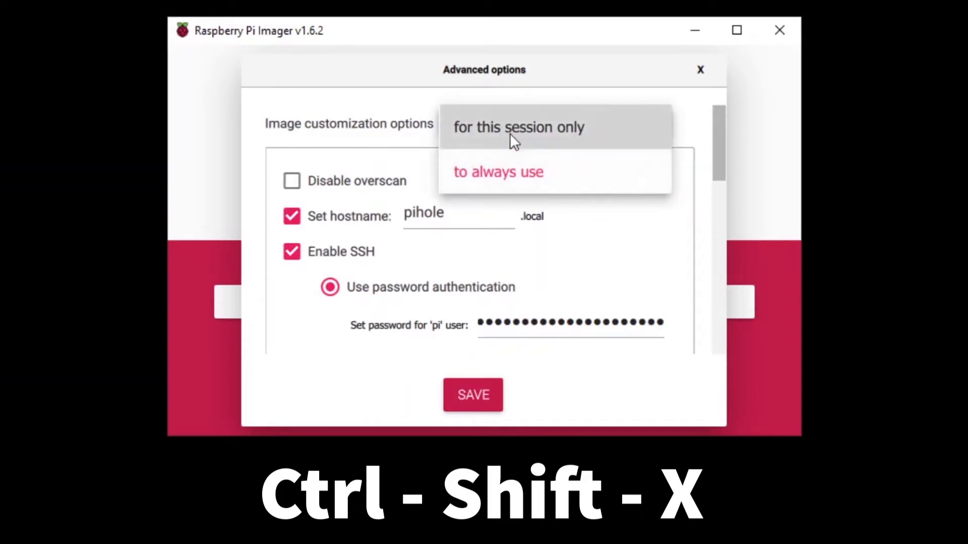
{"action": "left_click", "coordinate": [497, 171]}
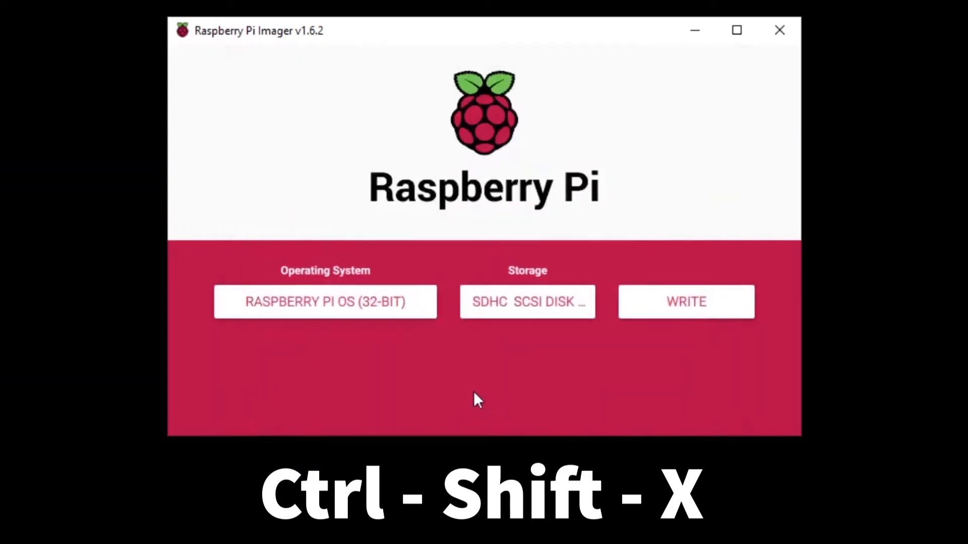
- Write Raspberry Pi OS (32-bit) to the SD card, confirming the erase and dismissing the success message
{"action": "left_click", "coordinate": [686, 301]}
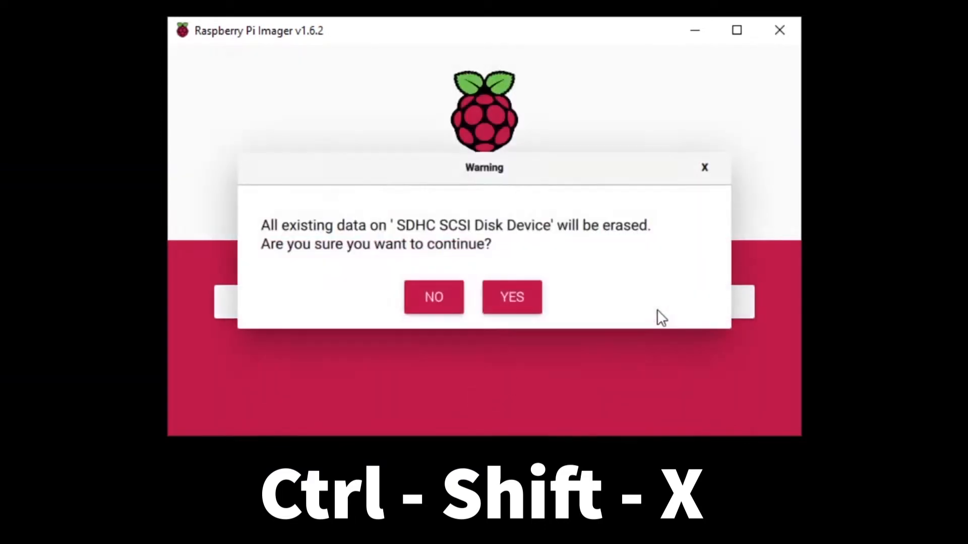
{"action": "left_click", "coordinate": [511, 297]}
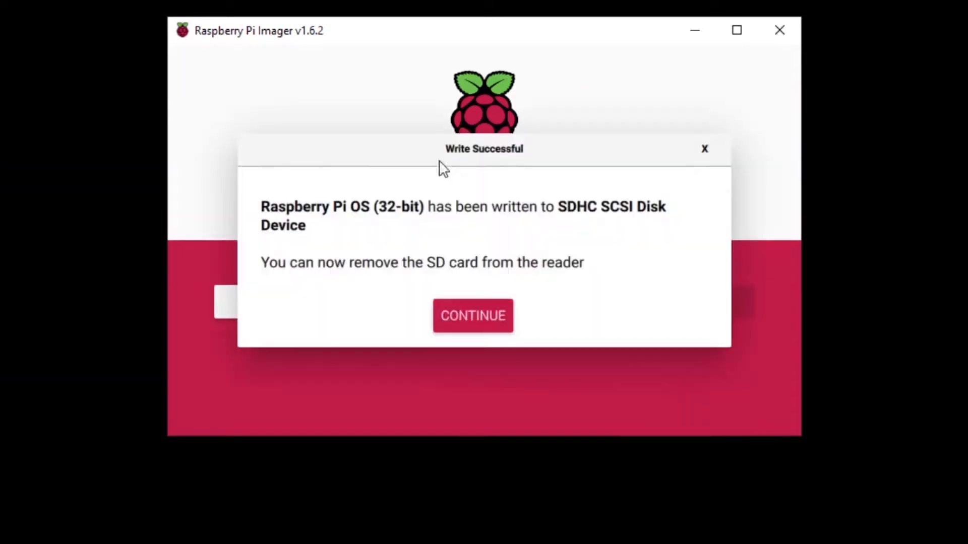
{"action": "mouse_move", "coordinate": [521, 245]}
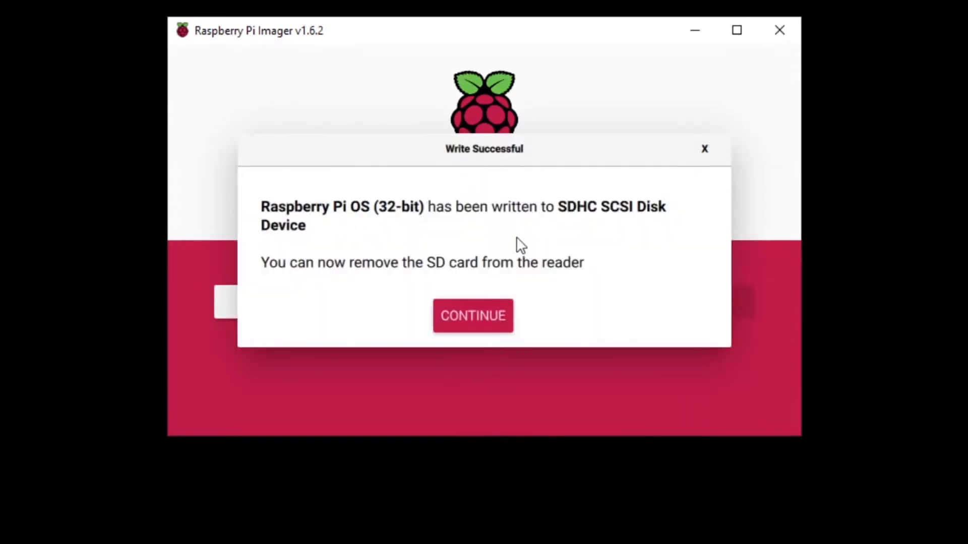
{"action": "left_click", "coordinate": [473, 316]}
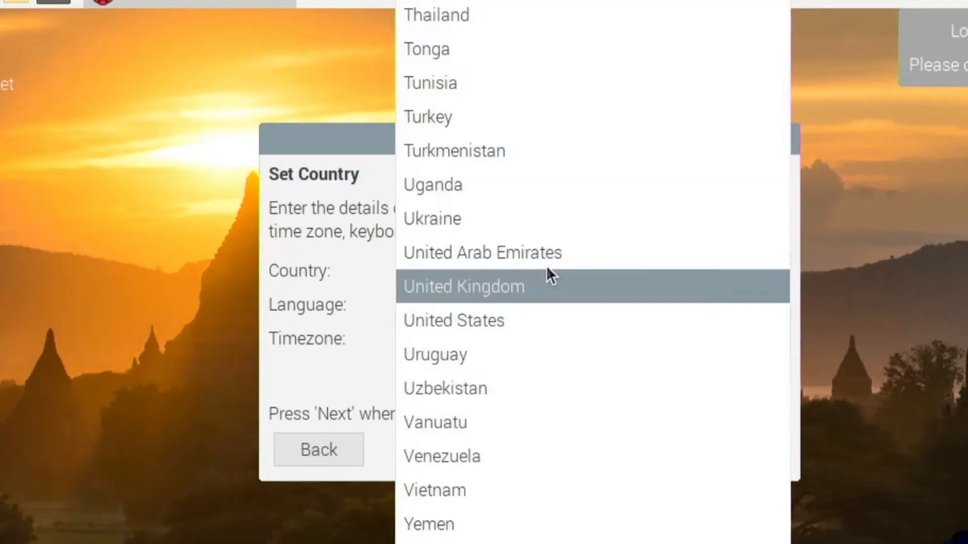
- Set the country to United Kingdom in the Raspberry Pi OS setup wizard
{"action": "left_click", "coordinate": [463, 286]}
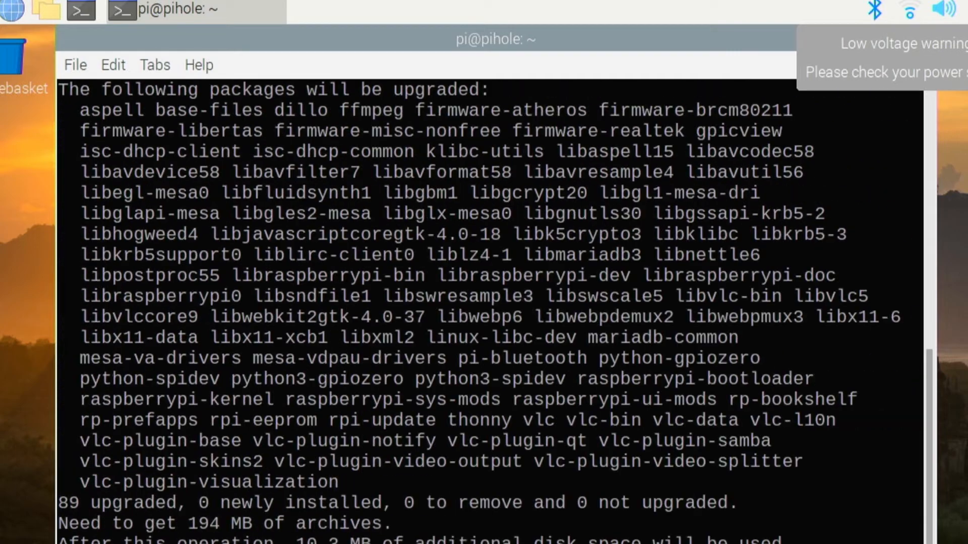
{"action": "scroll", "scroll_direction": "down", "scroll_amount": 3}
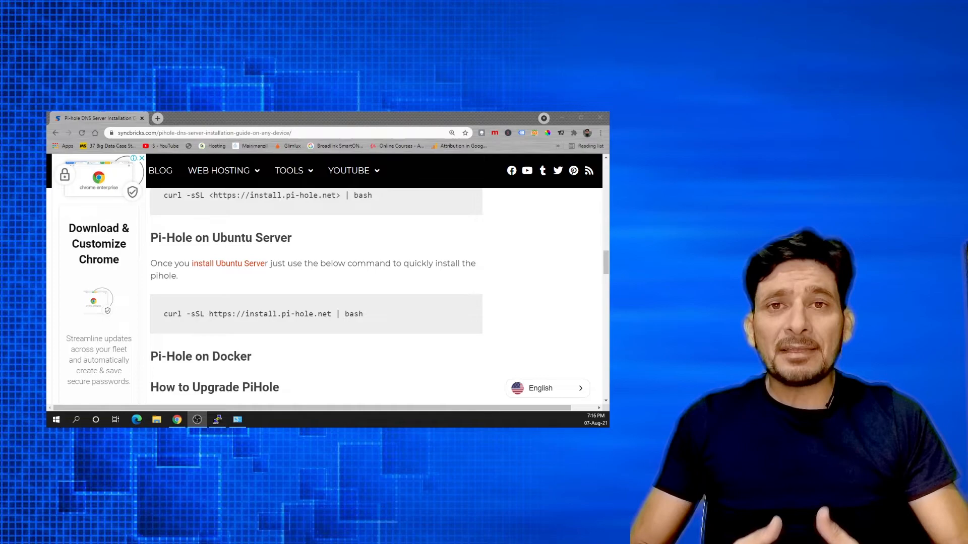
{"action": "left_click", "coordinate": [581, 118]}
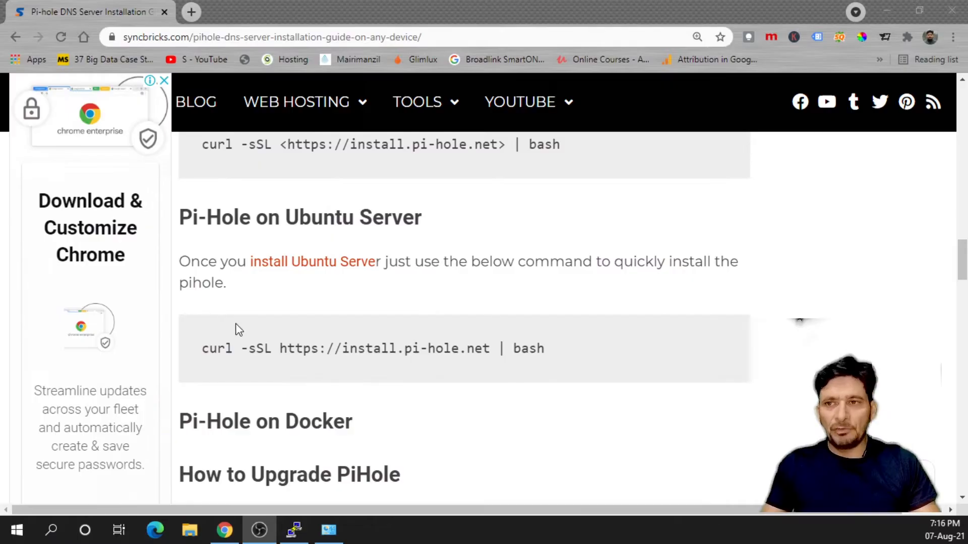
{"action": "left_click", "coordinate": [294, 529]}
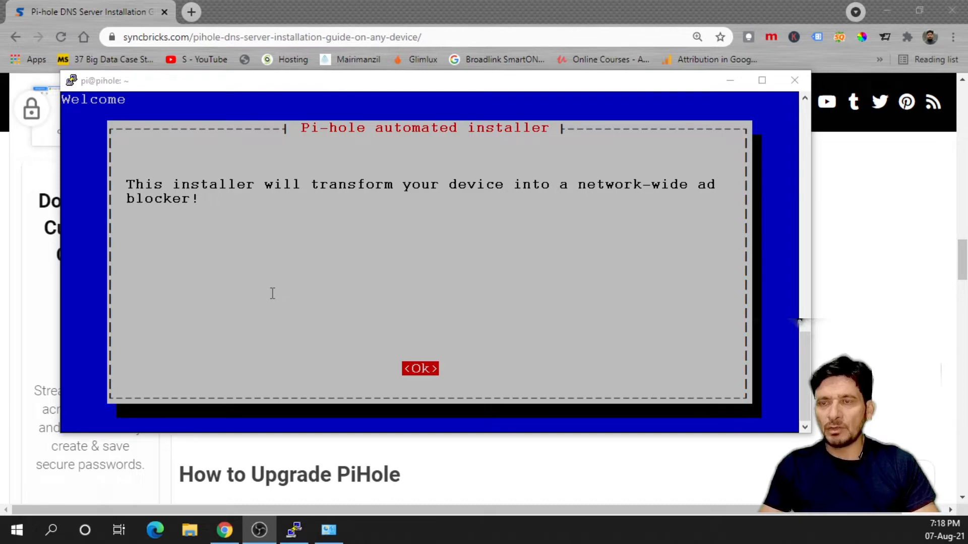
- Pass the installer welcome screen and choose OpenDNS (ECS, DNSSEC) as upstream DNS provider
{"action": "left_click", "coordinate": [420, 369]}
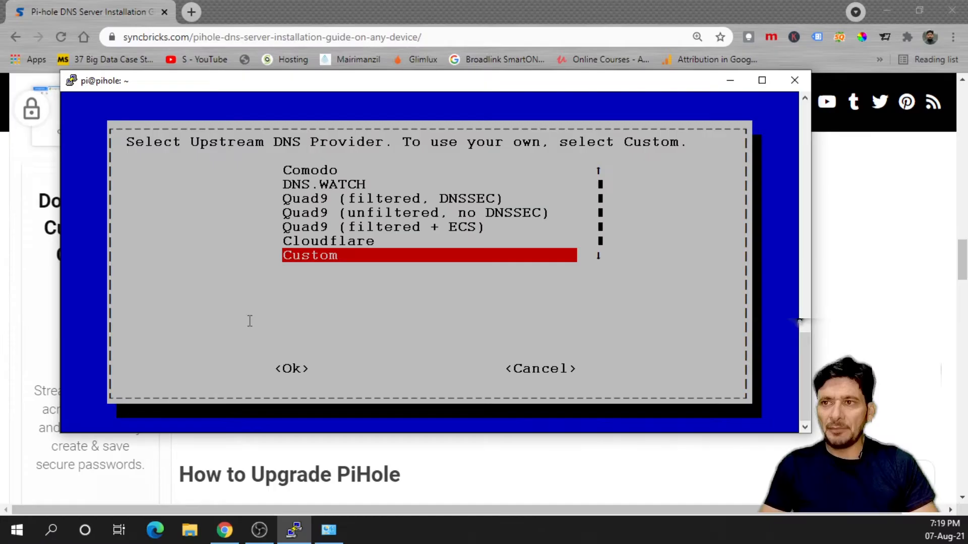
{"action": "key", "text": "Up"}
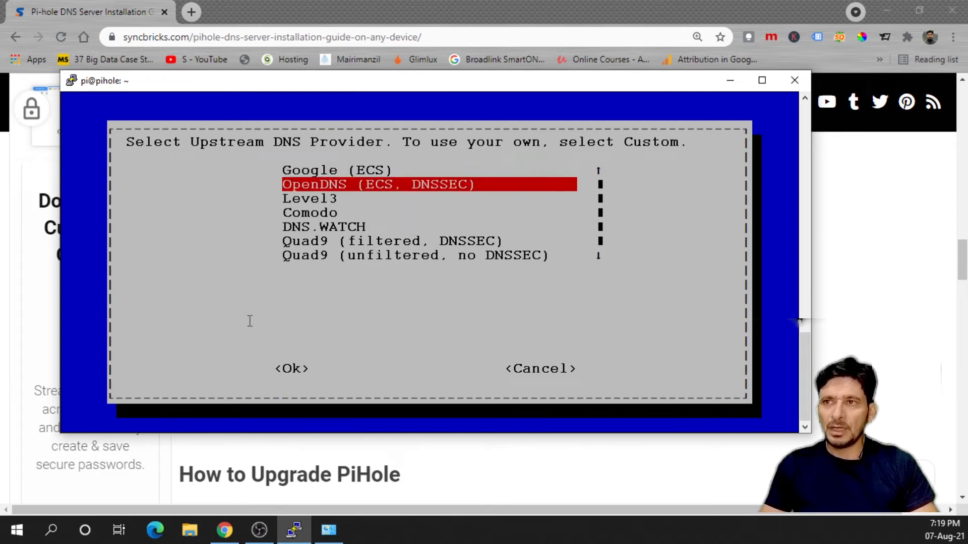
{"action": "left_click", "coordinate": [292, 369]}
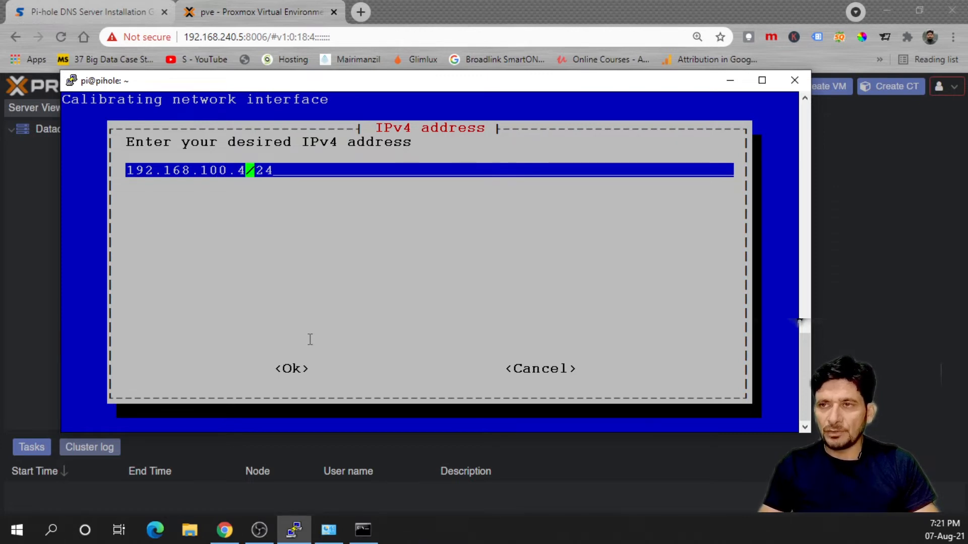
- Accept static IP 192.168.100.4/24 with default gateway, keep 'Show everything' privacy, finish the install
{"action": "left_click", "coordinate": [291, 369]}
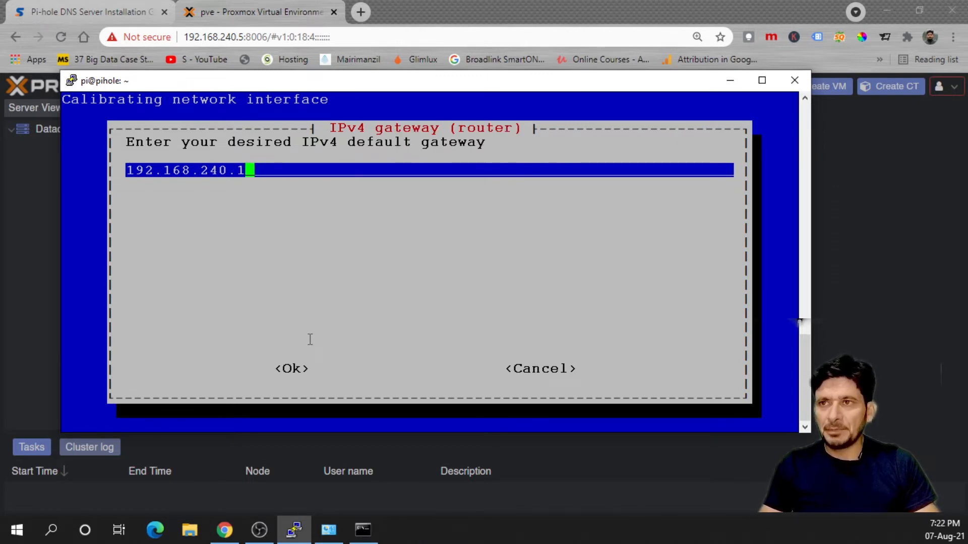
{"action": "left_click", "coordinate": [291, 369]}
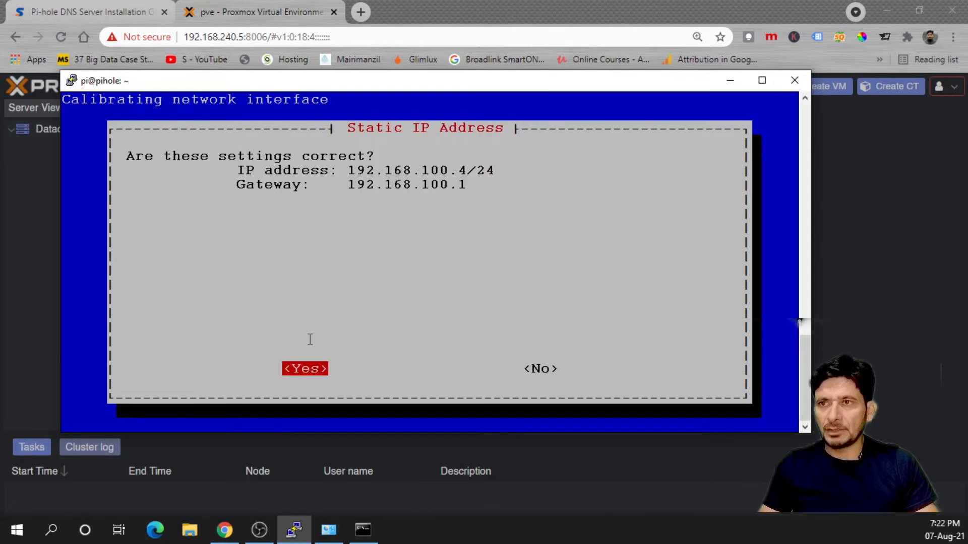
{"action": "left_click", "coordinate": [304, 369]}
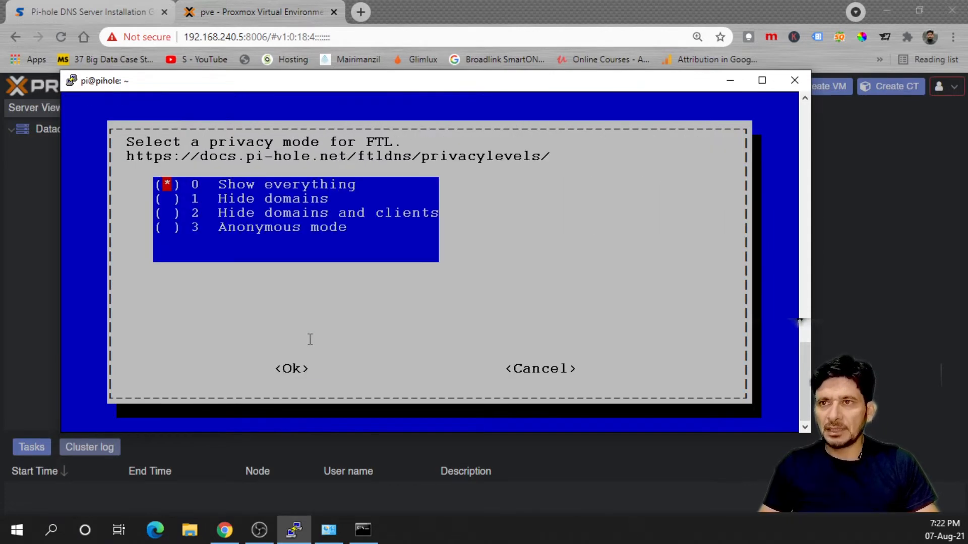
{"action": "left_click", "coordinate": [291, 369]}
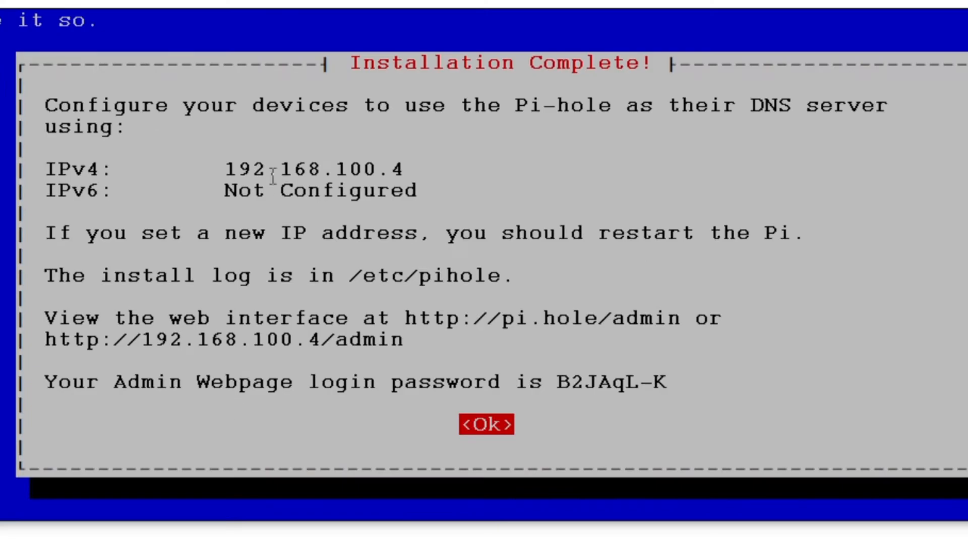
{"action": "left_click", "coordinate": [486, 425]}
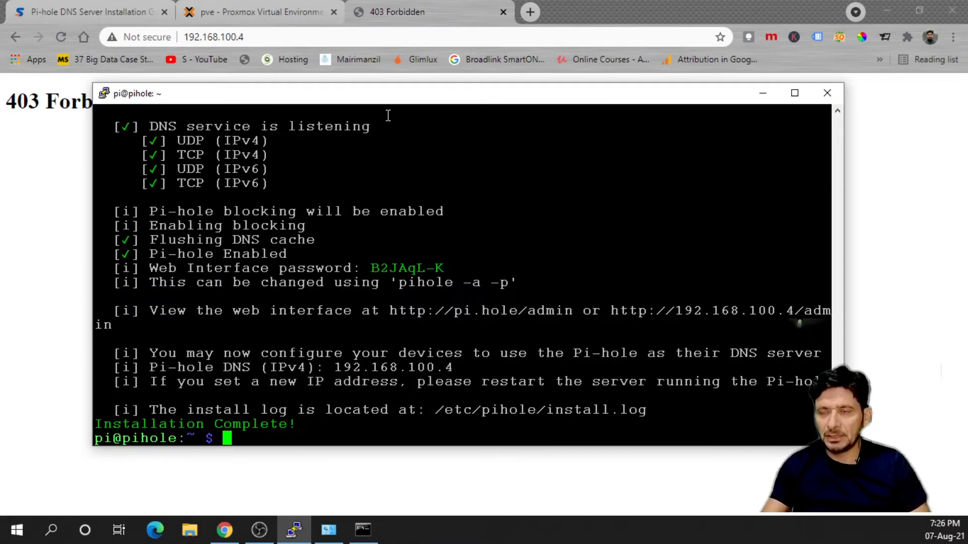
- Run pihole -a -p to change the web admin password
{"action": "type", "text": "pihole -a -p"}
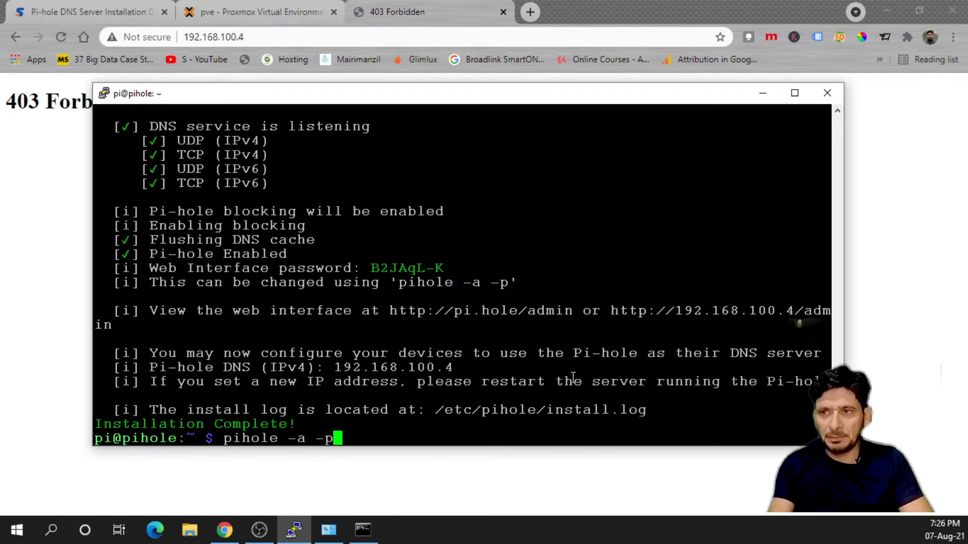
{"action": "key", "text": "Return"}
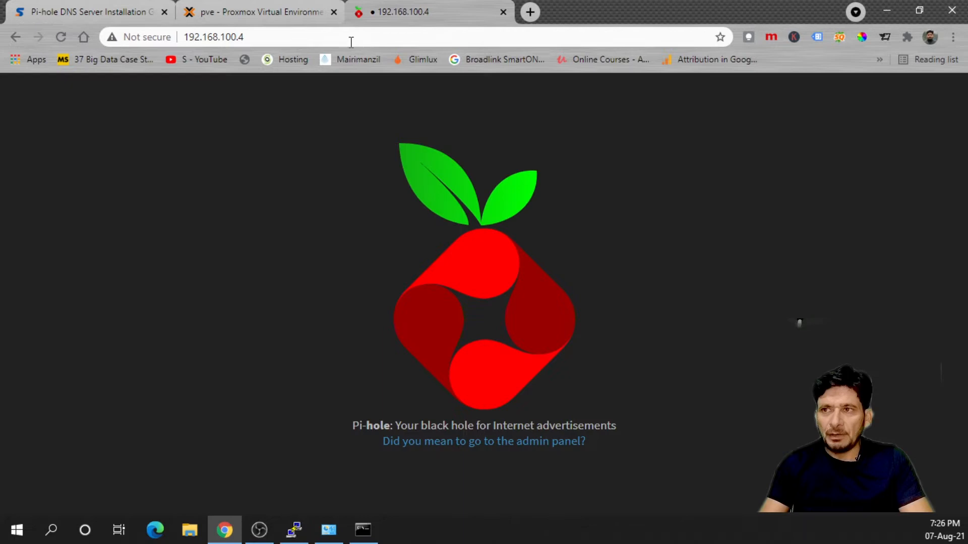
- Go to the Pi-hole admin panel, check the install guide tab and copy its URL
{"action": "left_click", "coordinate": [483, 440]}
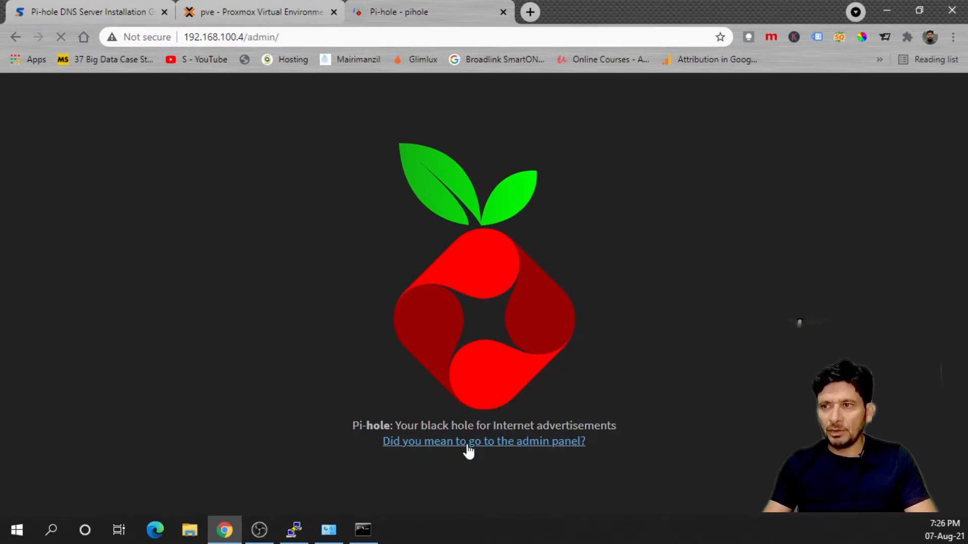
{"action": "left_click", "coordinate": [90, 12]}
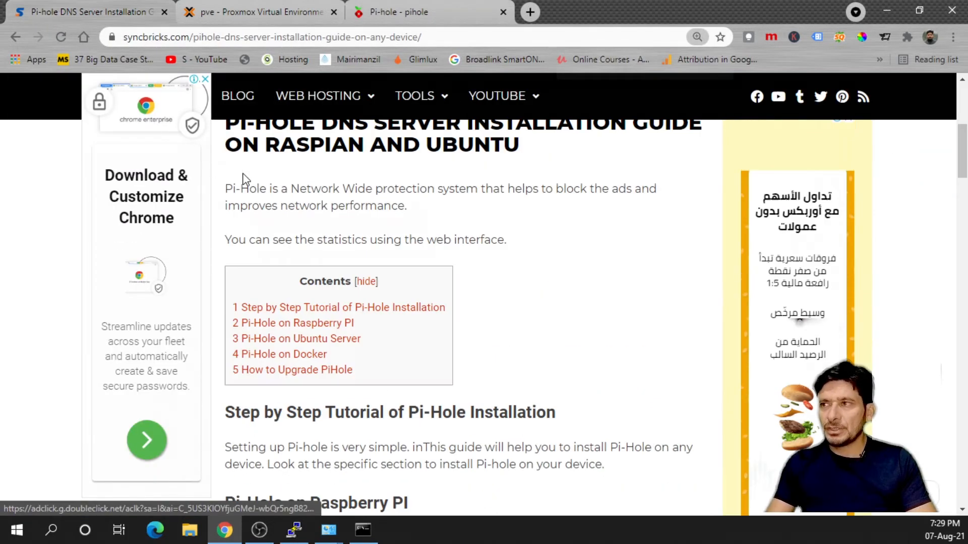
{"action": "scroll", "scroll_direction": "up", "scroll_amount": 3}
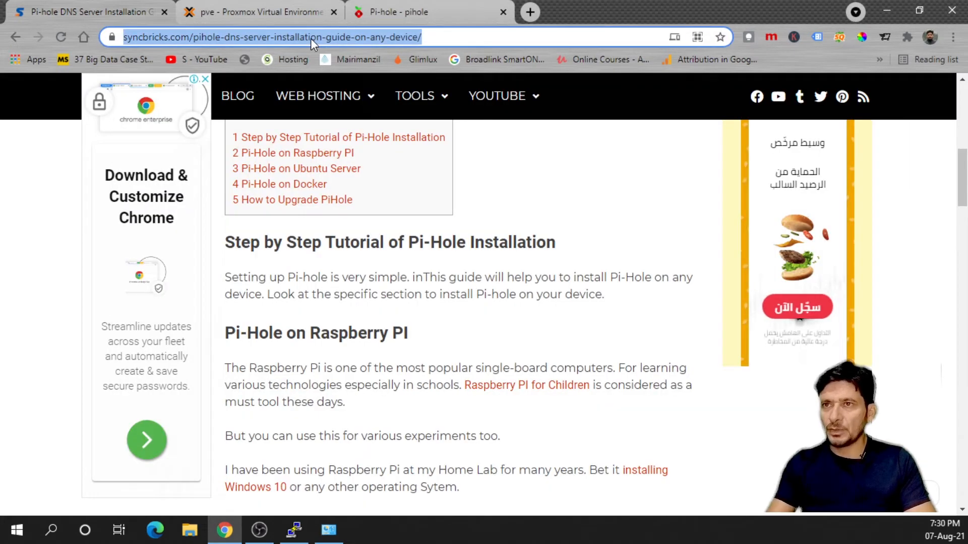
{"action": "key", "text": "Return"}
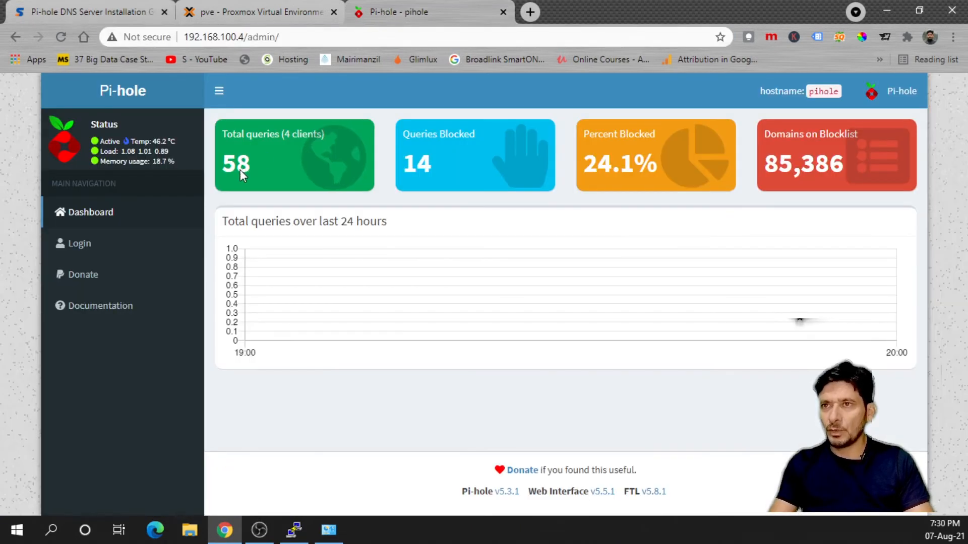
- Bring up the Pi-hole admin sign-in page and focus the Password field
{"action": "left_click", "coordinate": [529, 12]}
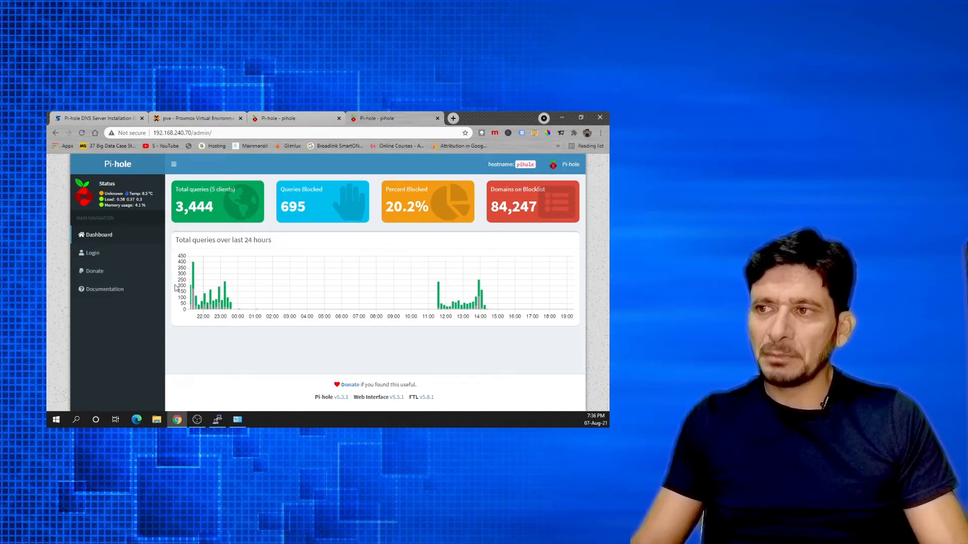
{"action": "mouse_move", "coordinate": [92, 252]}
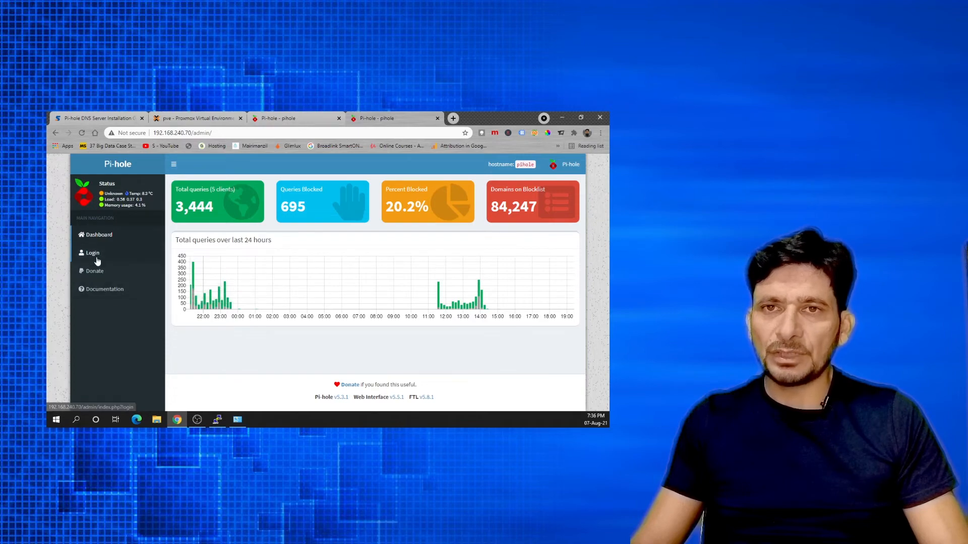
{"action": "left_click", "coordinate": [93, 253]}
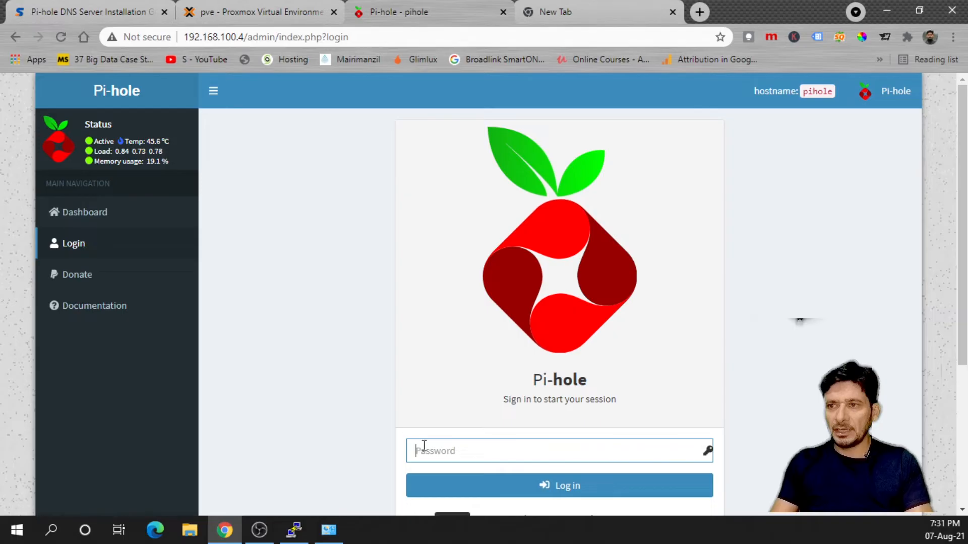
- Sign in with the admin password, review the DNS and DHCP settings, and go to Local DNS Records
{"action": "type", "text": "password"}
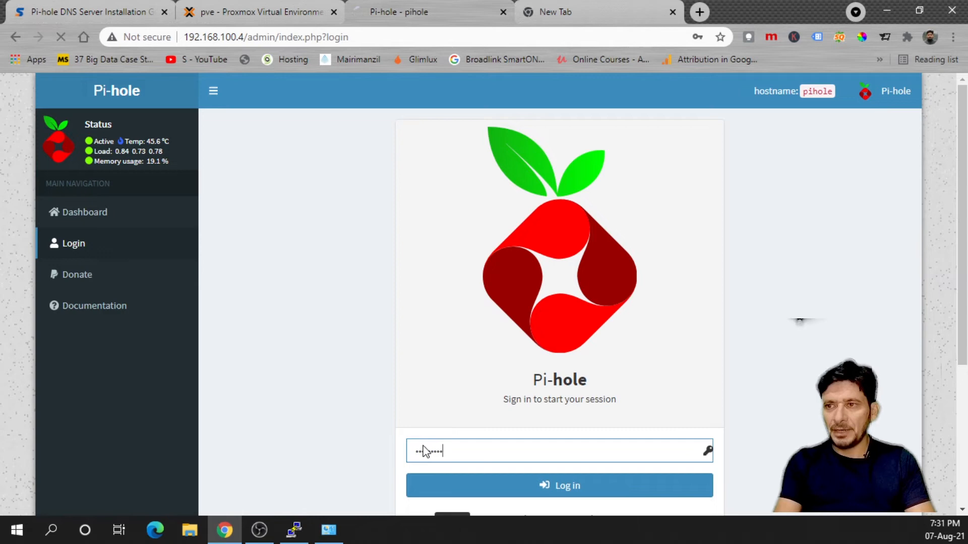
{"action": "left_click", "coordinate": [558, 485]}
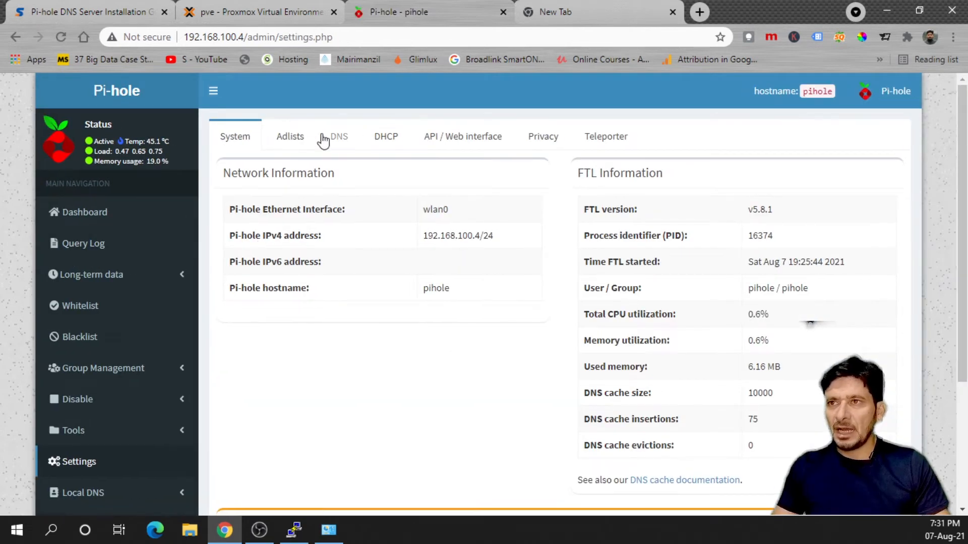
{"action": "left_click", "coordinate": [339, 136]}
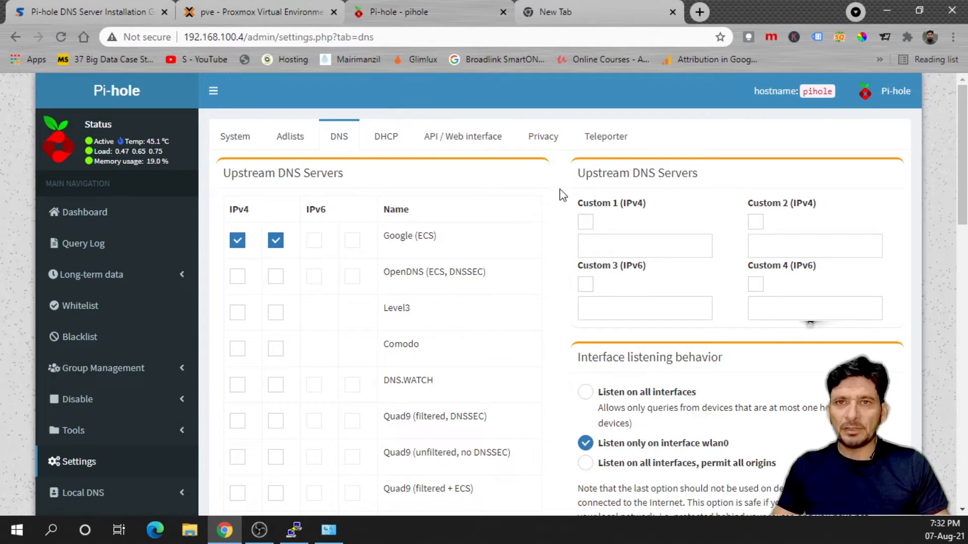
{"action": "mouse_move", "coordinate": [714, 221]}
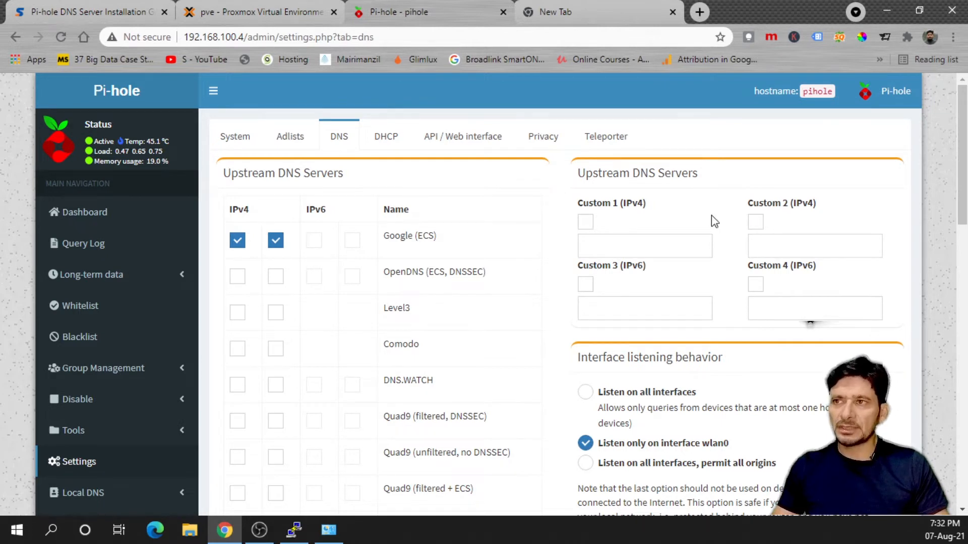
{"action": "left_click", "coordinate": [385, 136]}
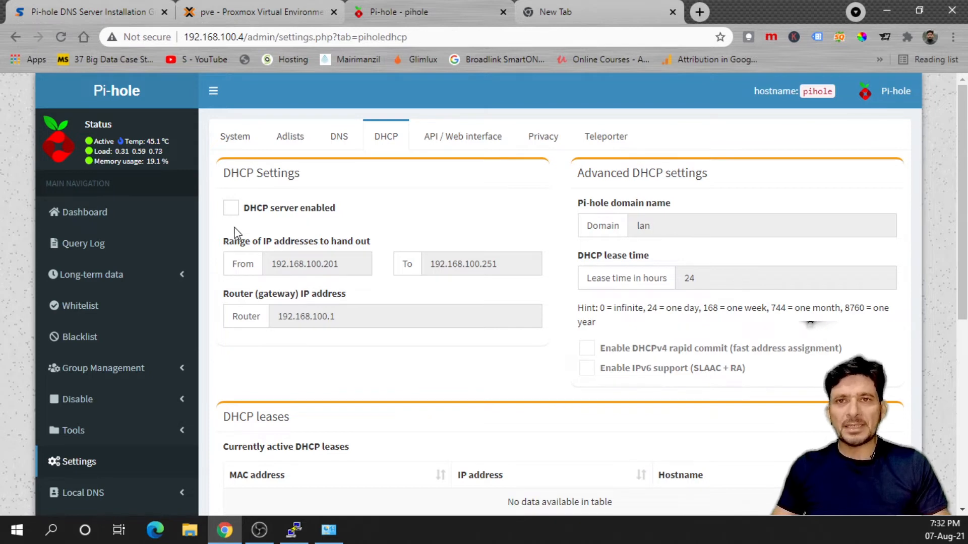
{"action": "mouse_move", "coordinate": [224, 230]}
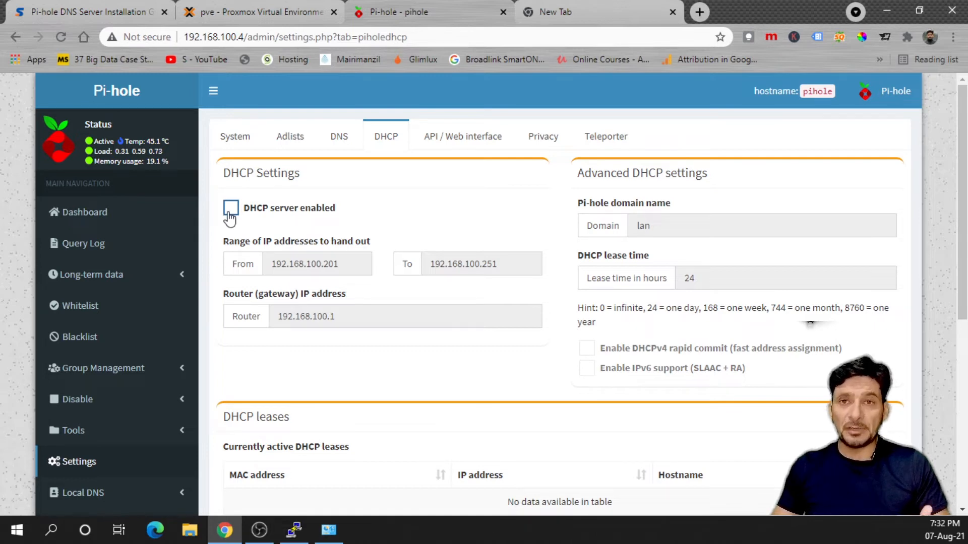
{"action": "left_click", "coordinate": [83, 493]}
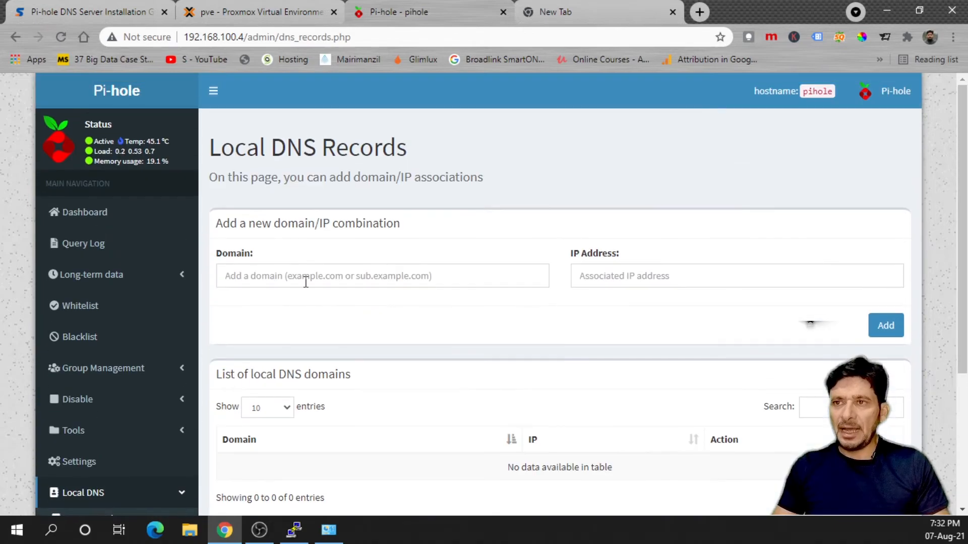
- Add the pihole.local DNS record, blacklist youtube.com, and go to Group management
{"action": "type", "text": "pihole."}
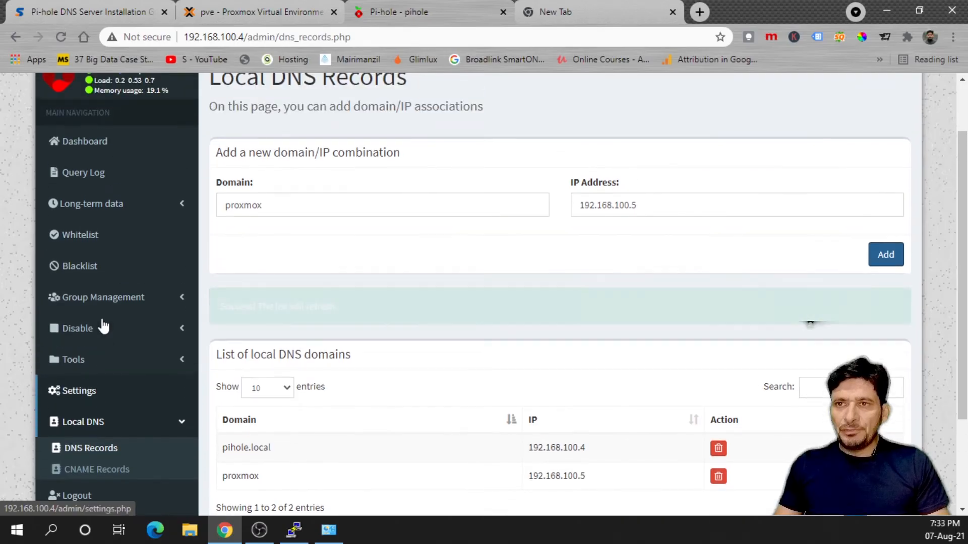
{"action": "left_click", "coordinate": [78, 265]}
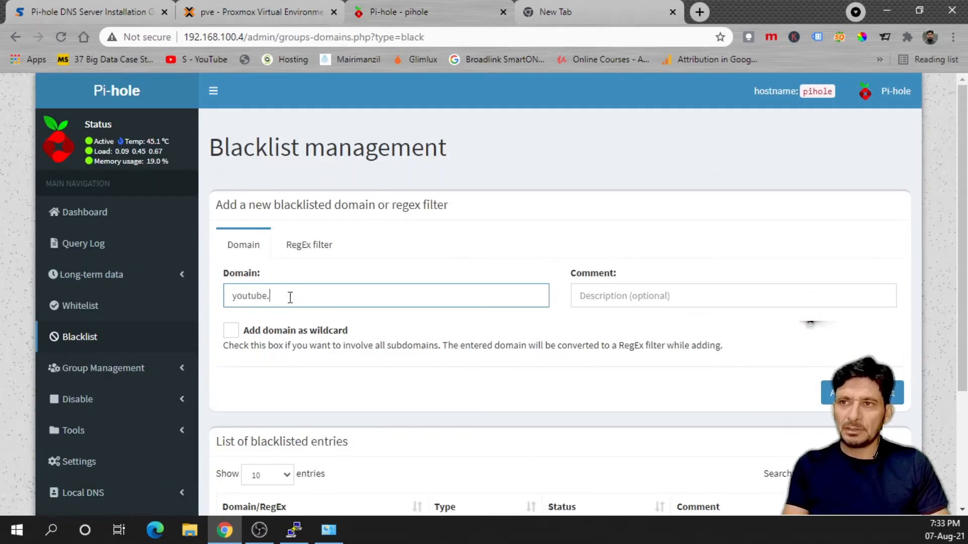
{"action": "left_click", "coordinate": [862, 392]}
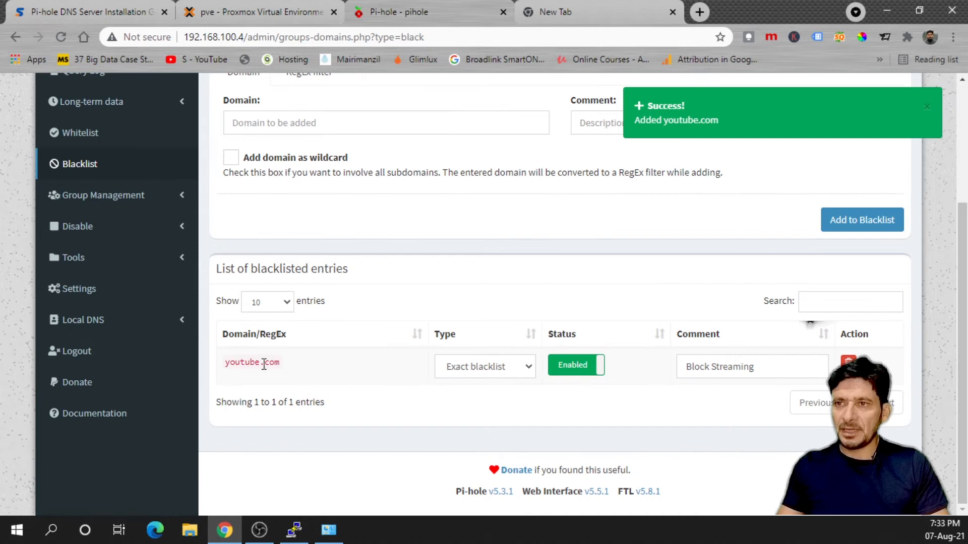
{"action": "left_click", "coordinate": [102, 194]}
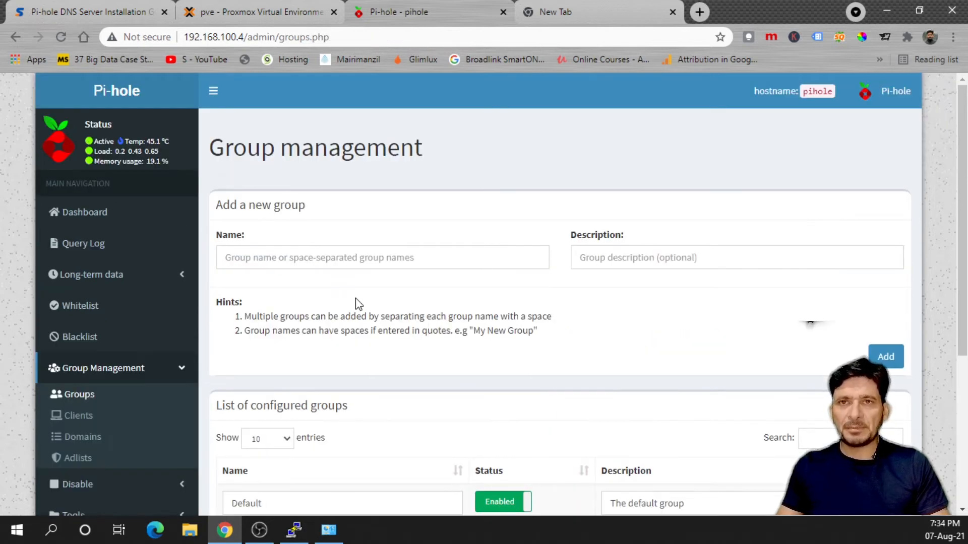
- Scroll through the Group management list before switching to the terminal
{"action": "scroll", "scroll_direction": "down", "scroll_amount": 3}
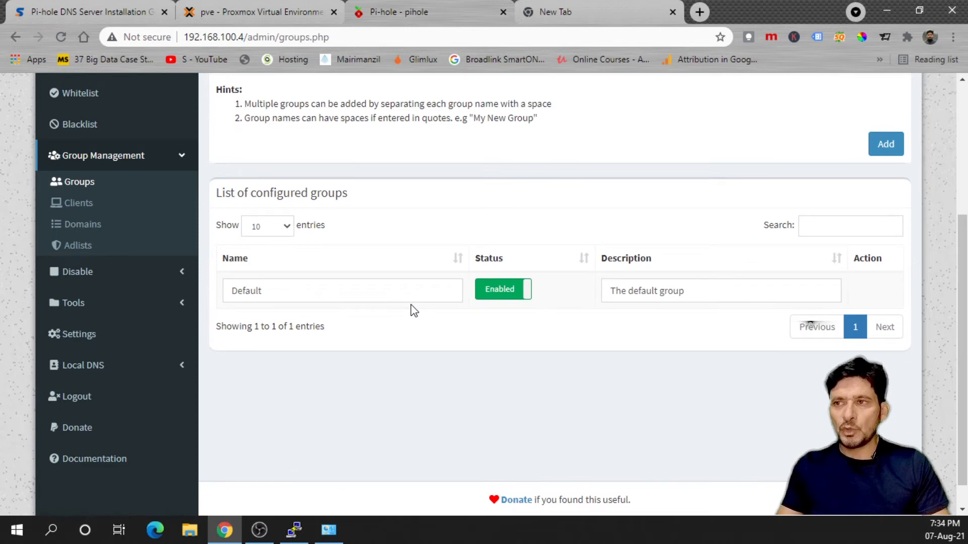
{"action": "scroll", "scroll_direction": "up", "scroll_amount": 3}
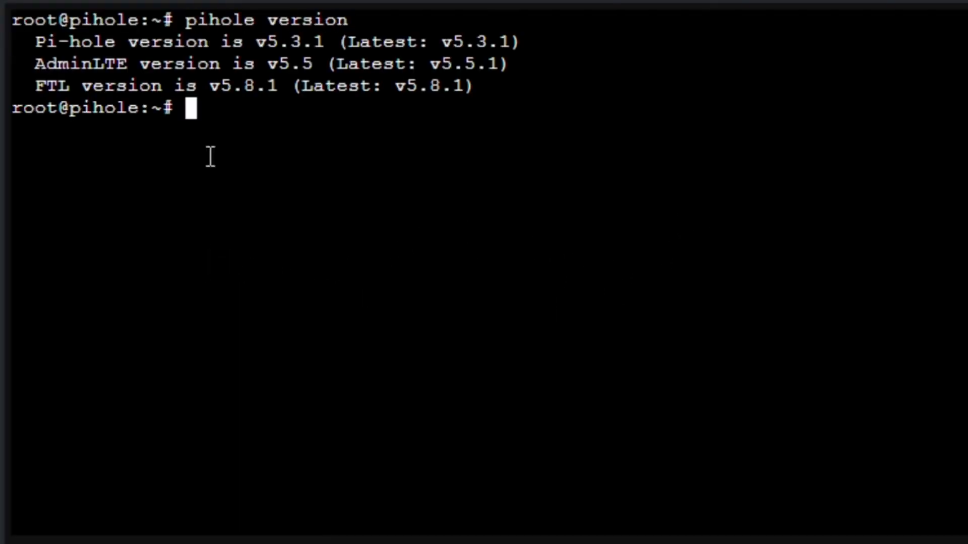
{"action": "mouse_move", "coordinate": [348, 105]}
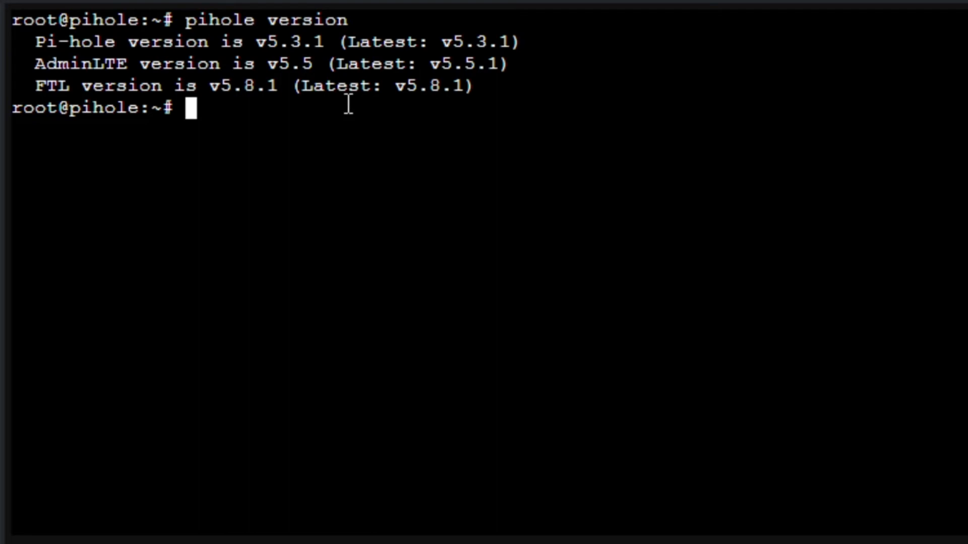
{"action": "mouse_move", "coordinate": [389, 278]}
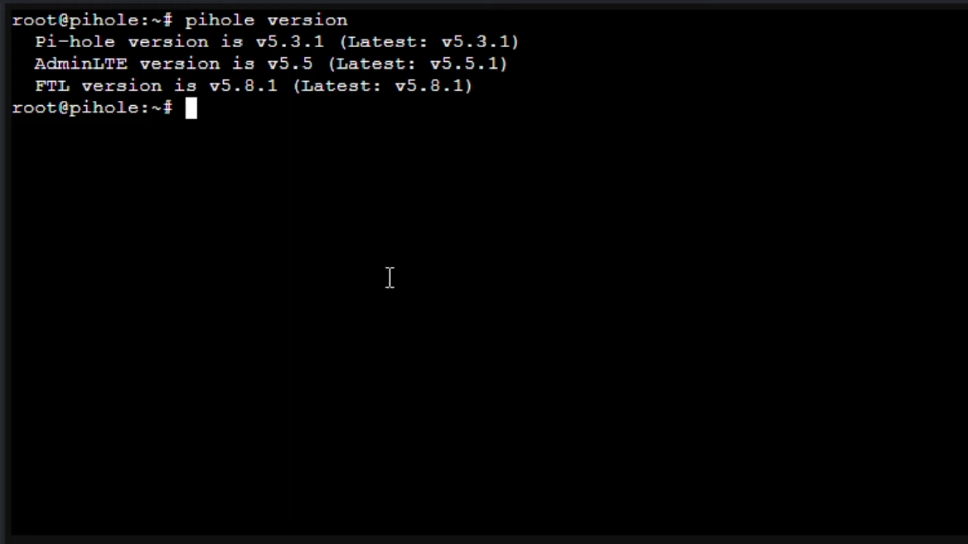
- Run pihole -up so the web interface (AdminLTE) updates to v5.5.1 and all components report current
{"action": "type", "text": "pihole -u"}
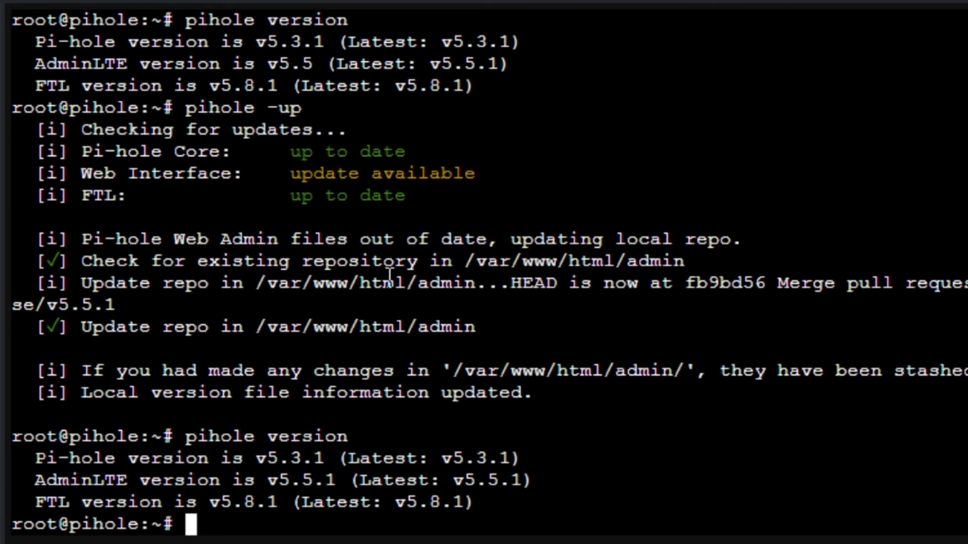
{"action": "type", "text": "pihole -up"}
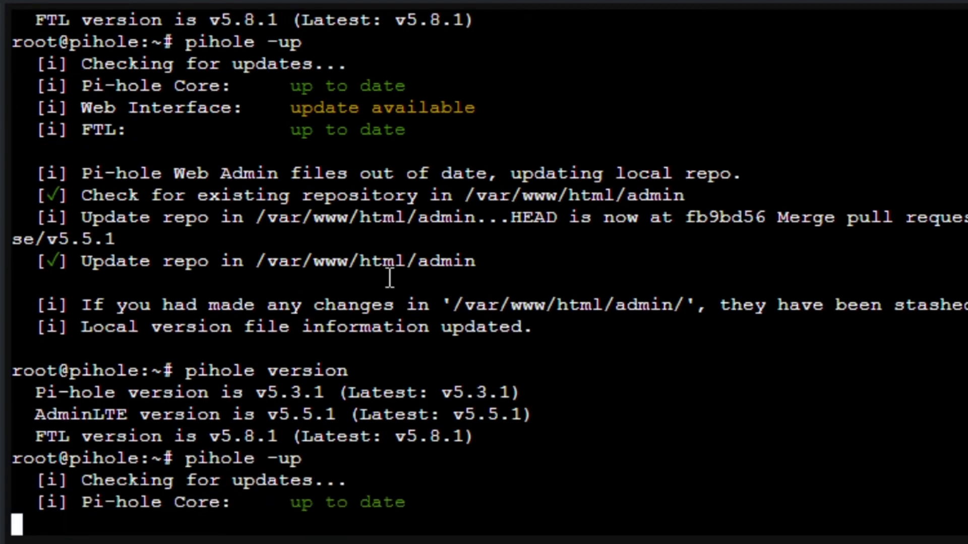
{"action": "scroll", "scroll_direction": "down", "scroll_amount": 3}
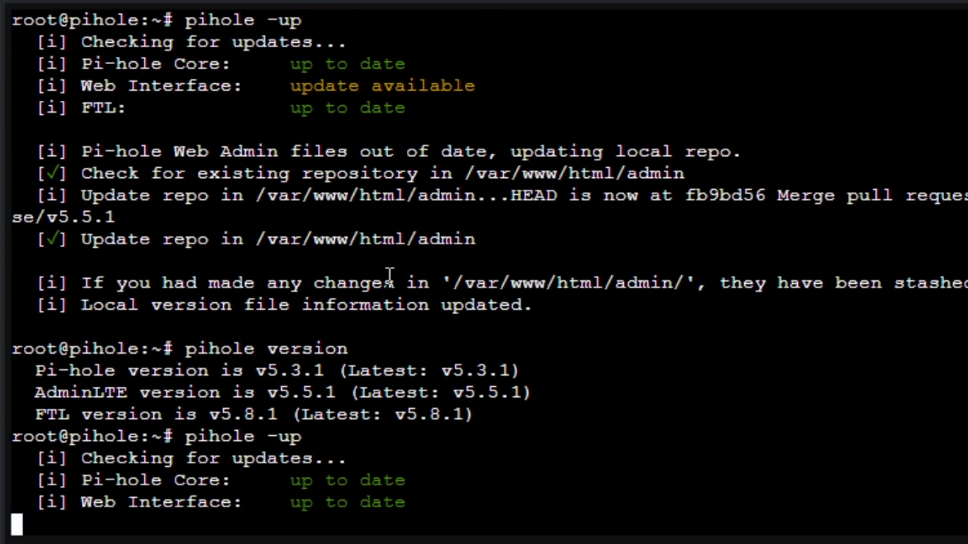